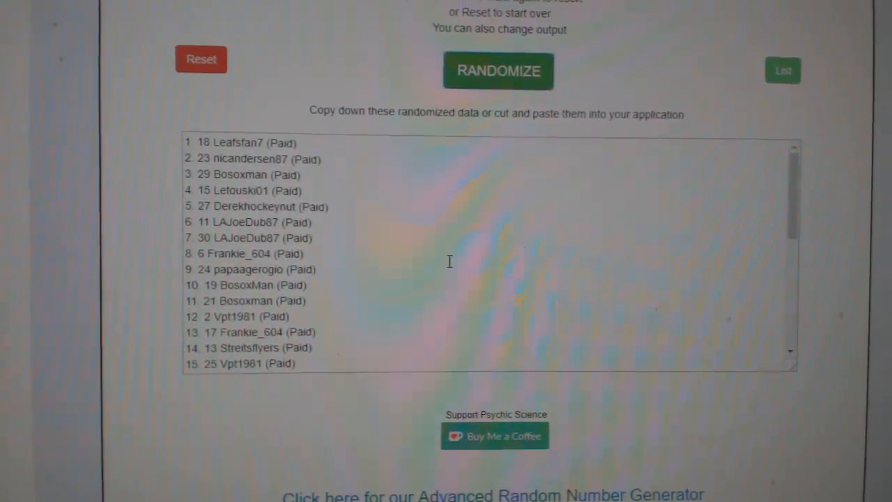
Randomize the participant list again to produce a new random ordering of the entries.
scroll(down, 3)
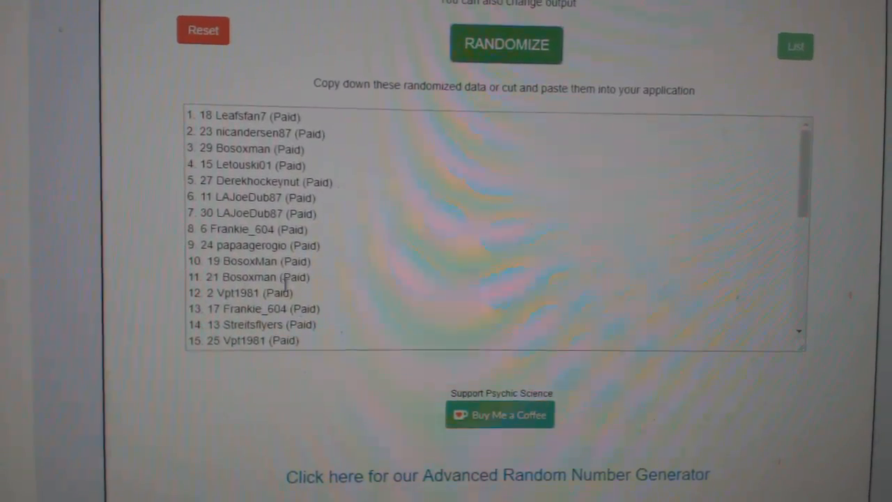
click(506, 44)
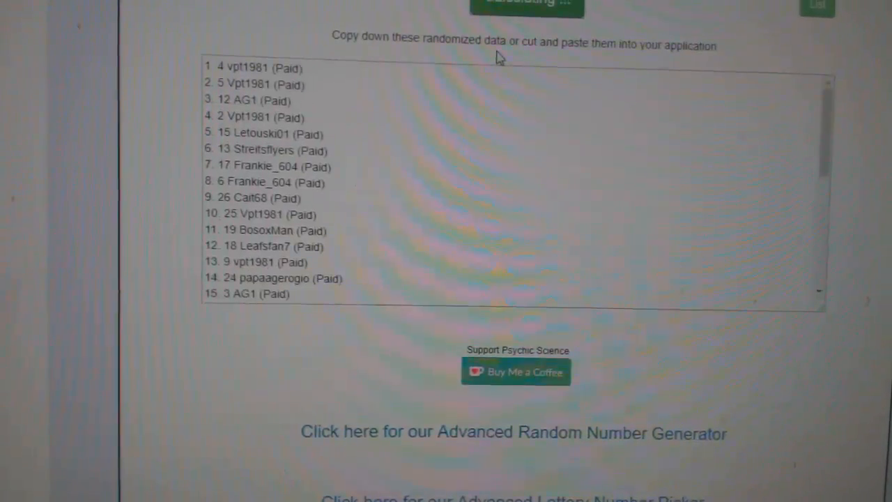
scroll(down, 3)
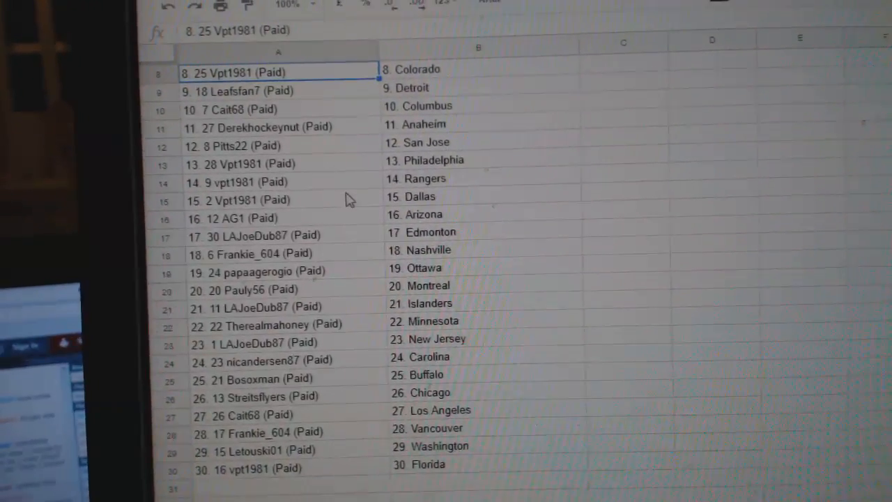
scroll(down, 3)
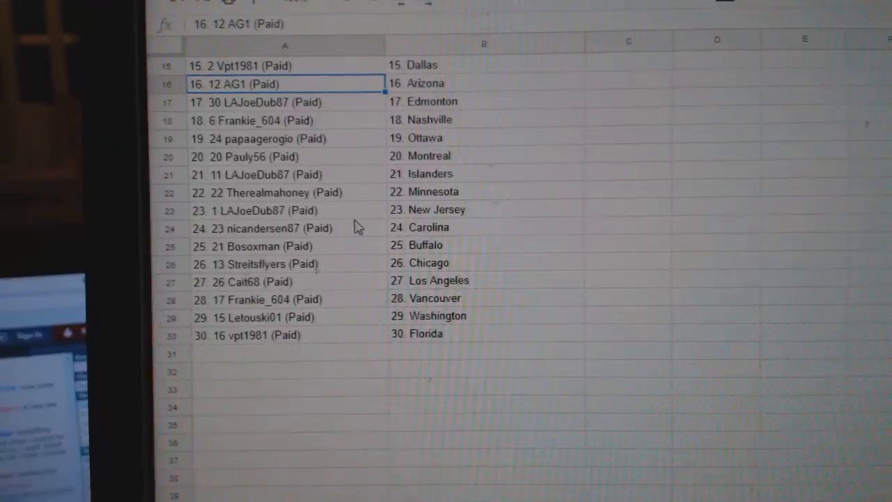
click(265, 234)
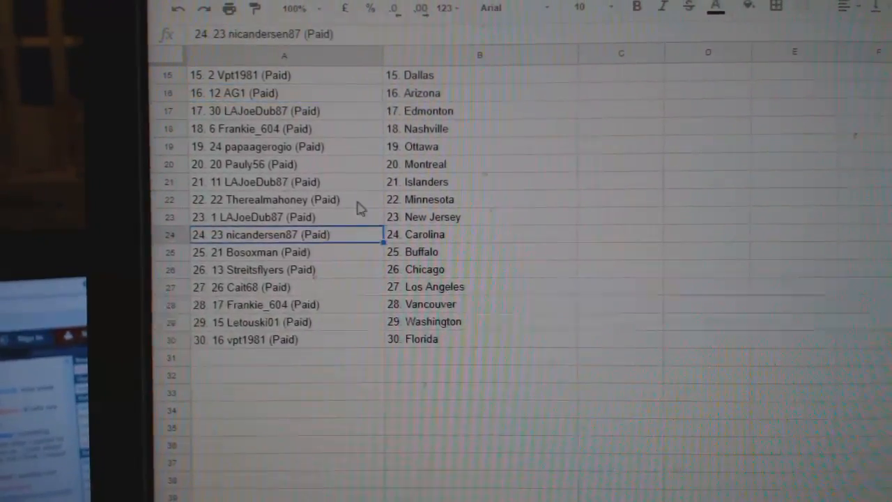
scroll(down, 3)
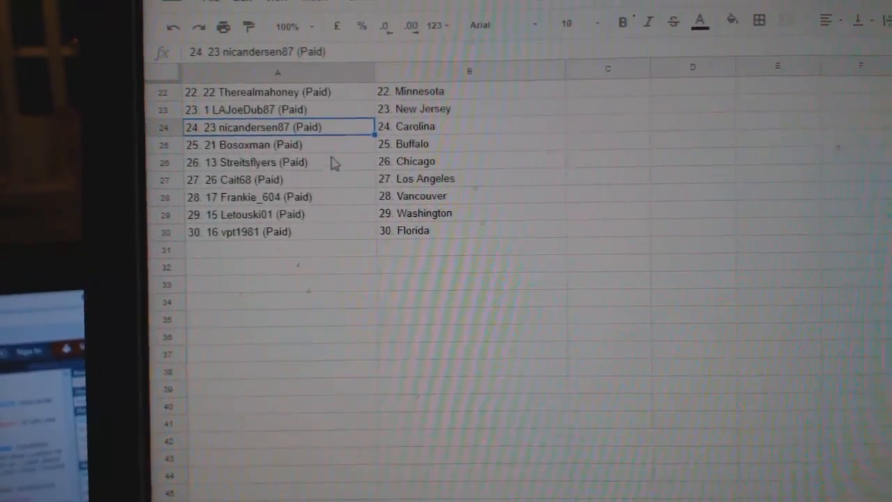